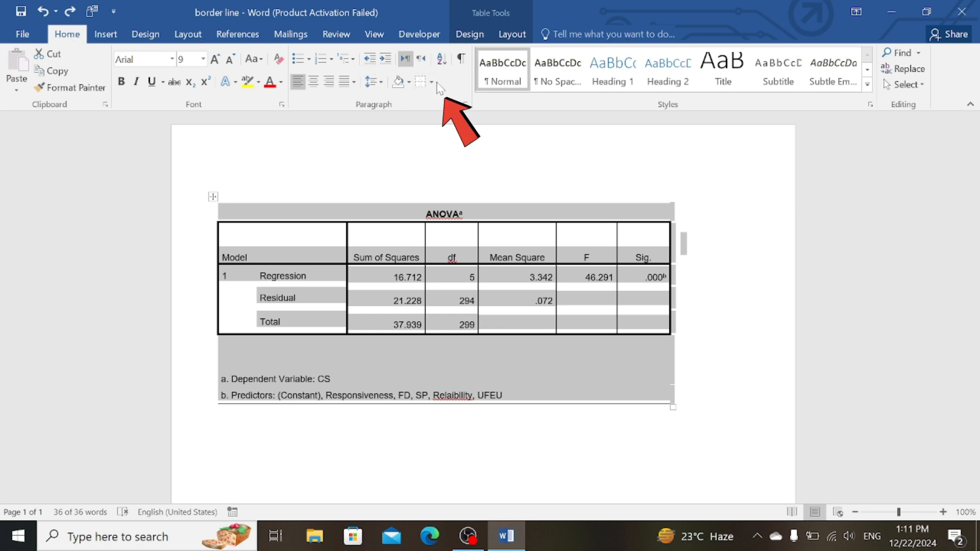
Step: Strip every border from the ANOVA table via Borders > No Border
left_click(432, 81)
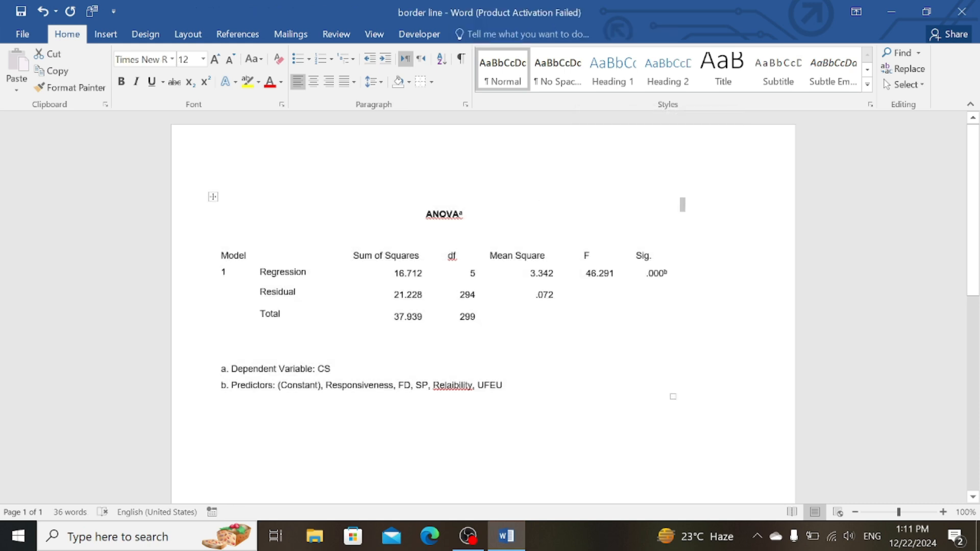
scroll("down", 3)
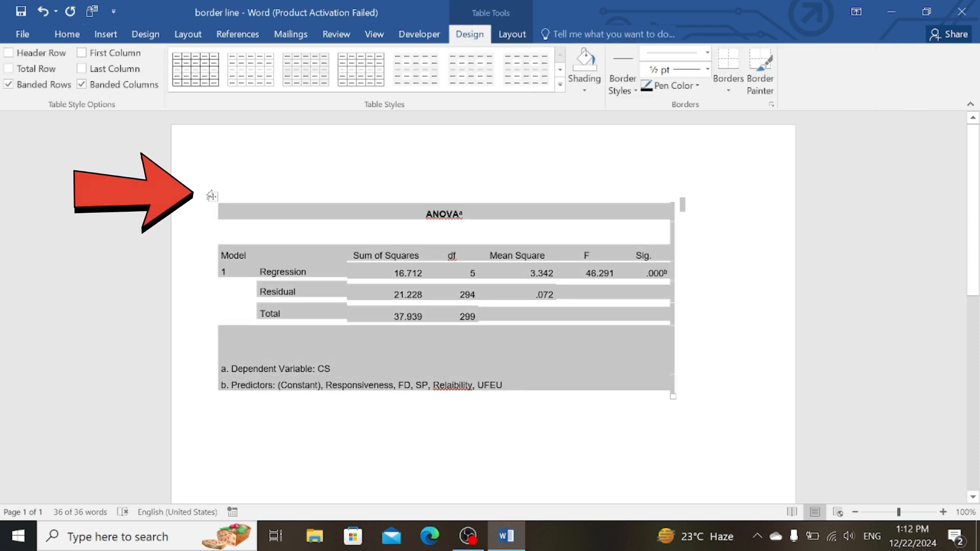
Step: Select the whole ANOVA table and apply a Top Border above the title
left_click(66, 35)
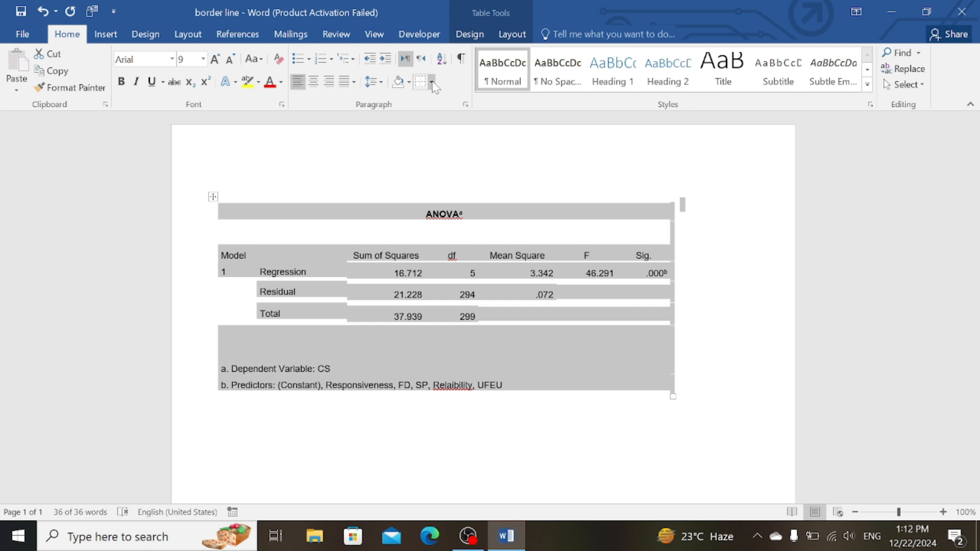
left_click(432, 82)
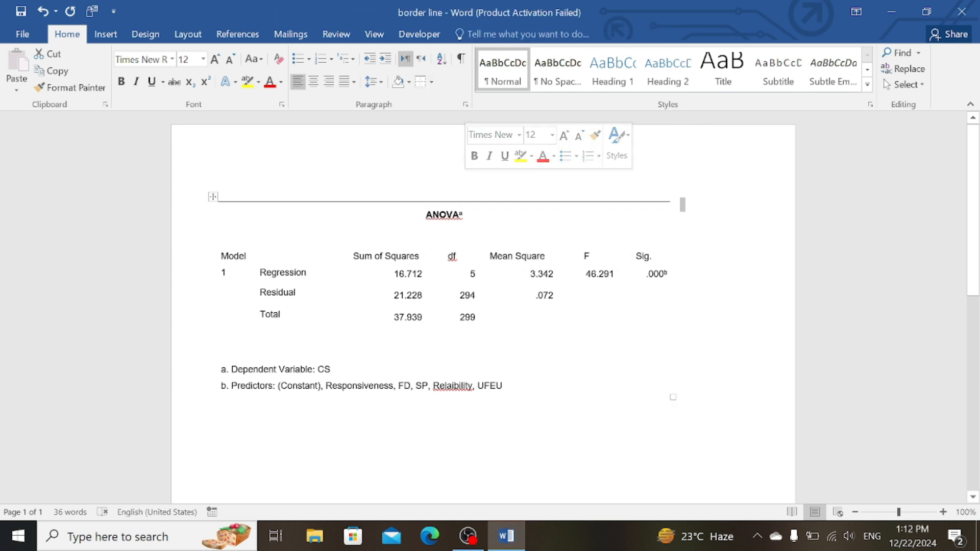
Step: Apply a Bottom Border to the ANOVA title row
double_click(442, 214)
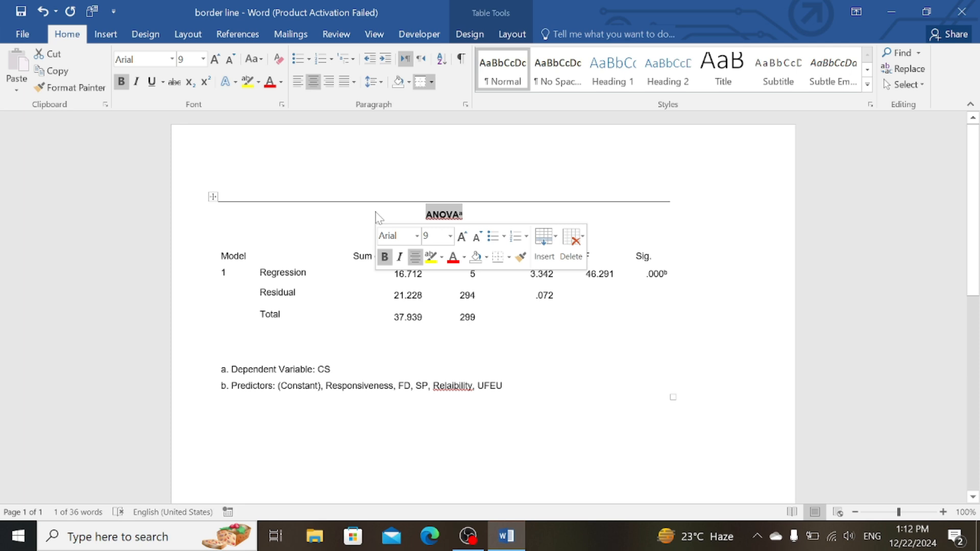
left_click(432, 81)
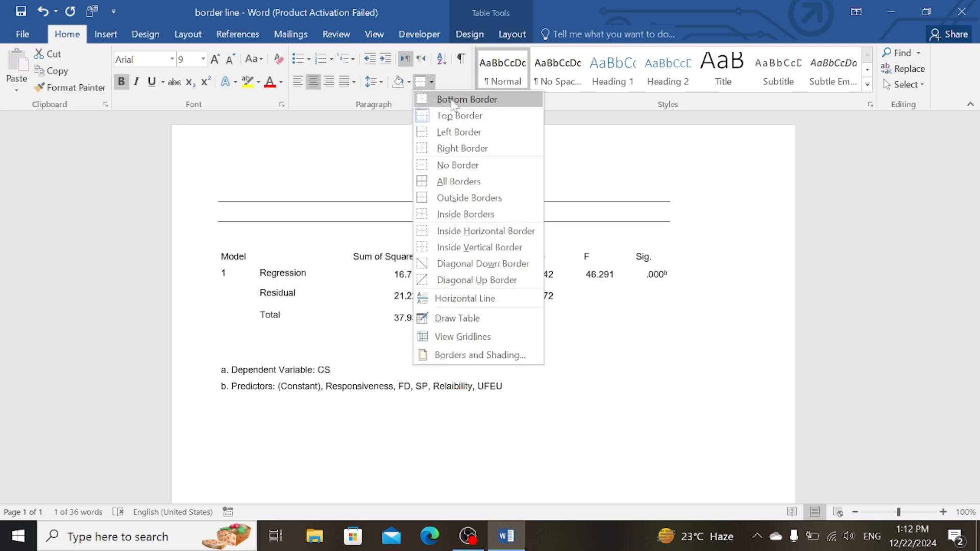
left_click(465, 213)
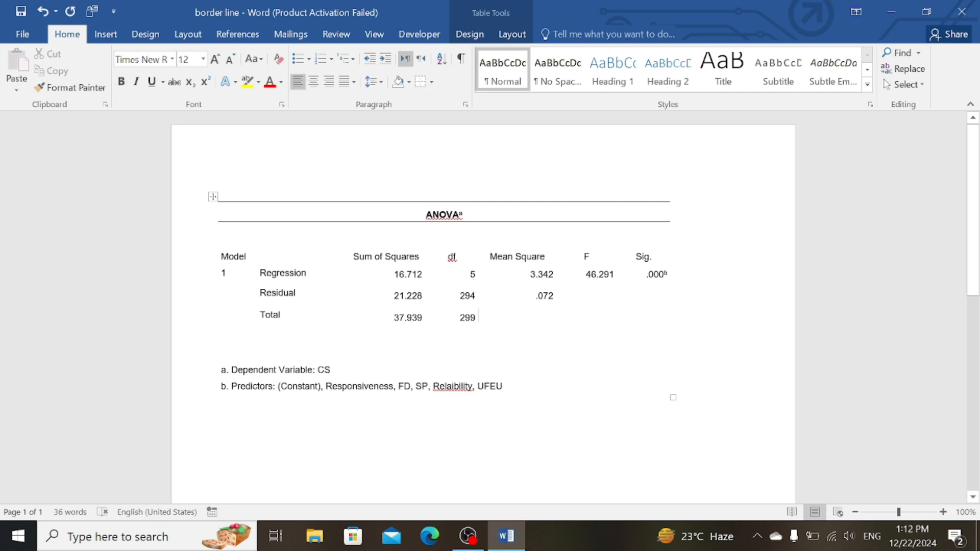
Step: Apply a Top Border to the empty row below Total, closing off the statistics
left_click(220, 337)
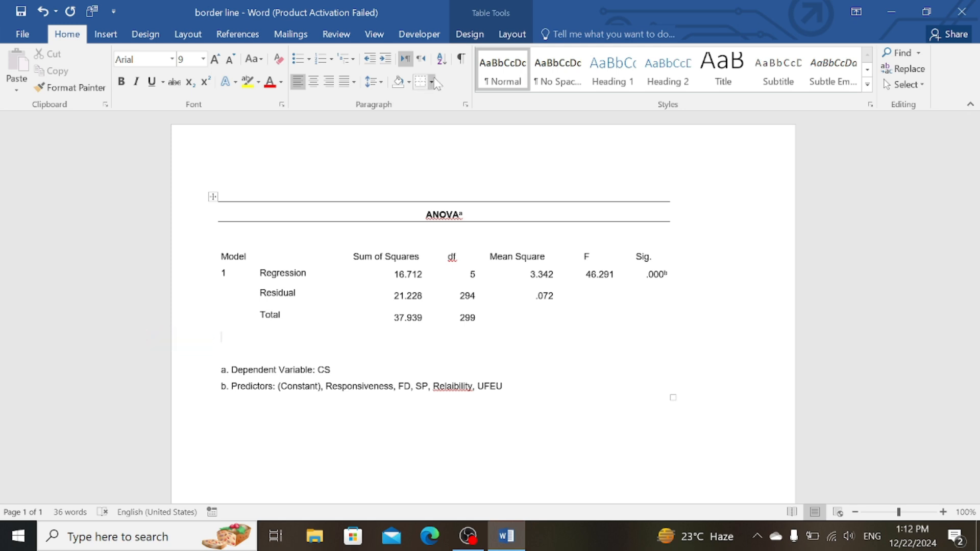
left_click(432, 82)
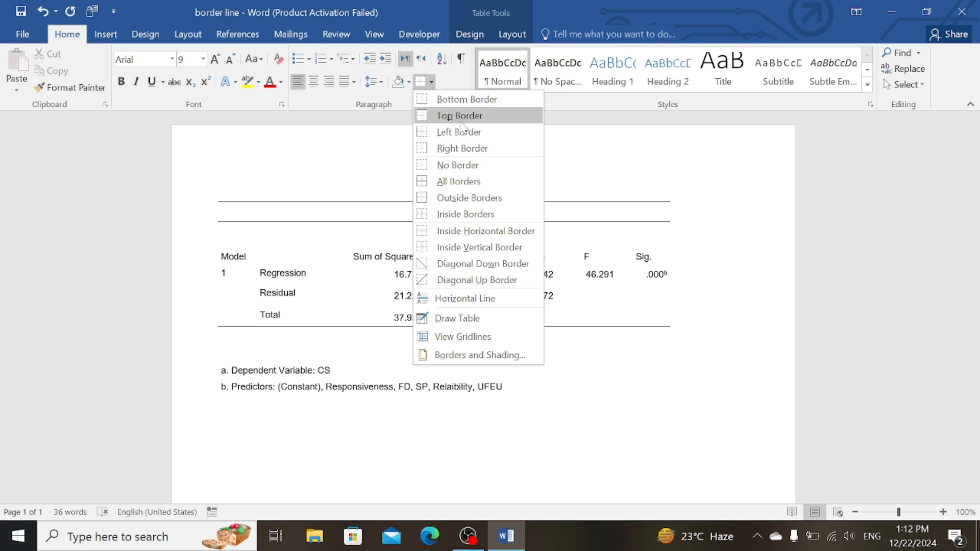
left_click(458, 115)
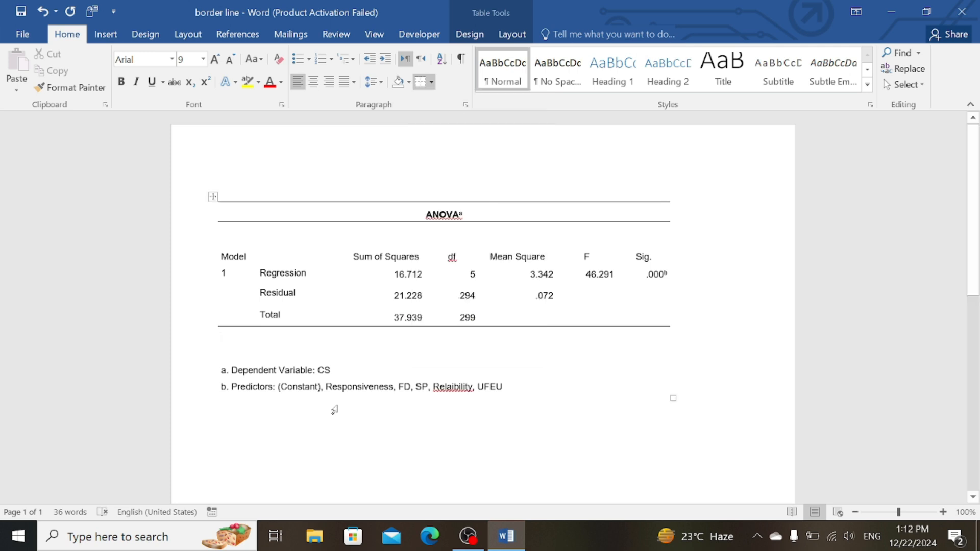